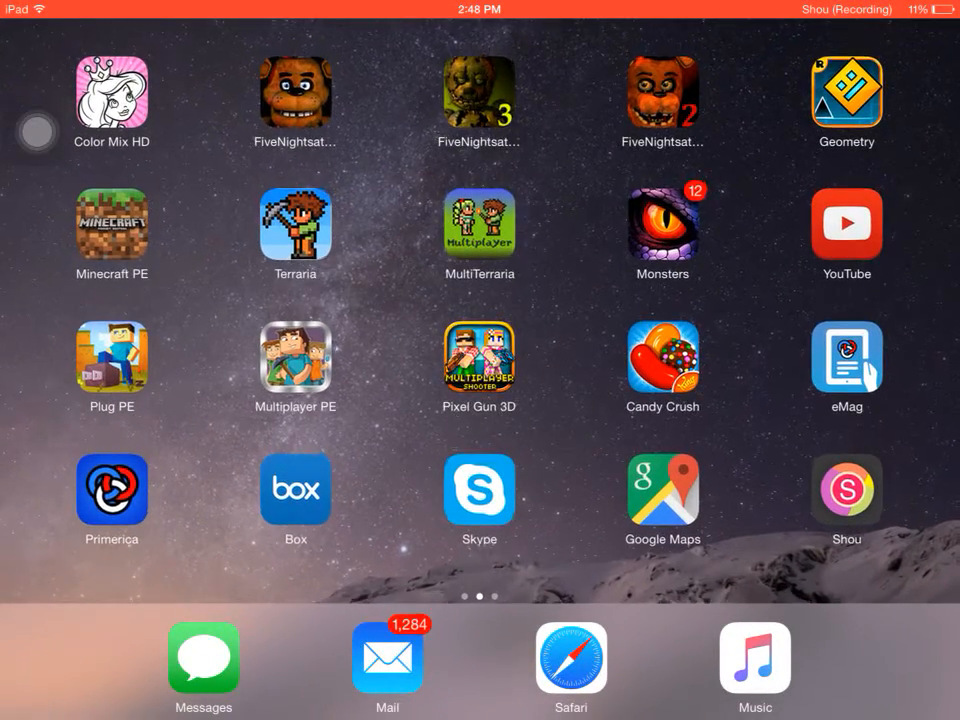
Swipe to the third home screen page holding FNaF4, Clash of Clans and Facebook.
{"action": "scroll", "scroll_direction": "left", "scroll_amount": 3}
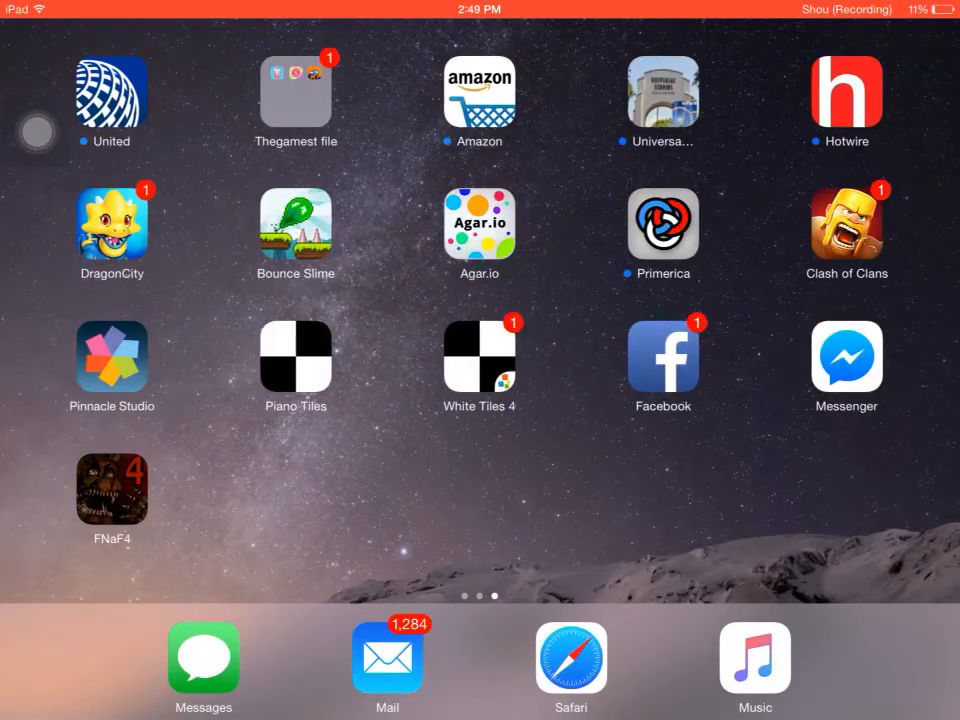
Launch FNaF4 and play night one in the bedroom until 2 AM.
{"action": "left_click", "coordinate": [112, 490]}
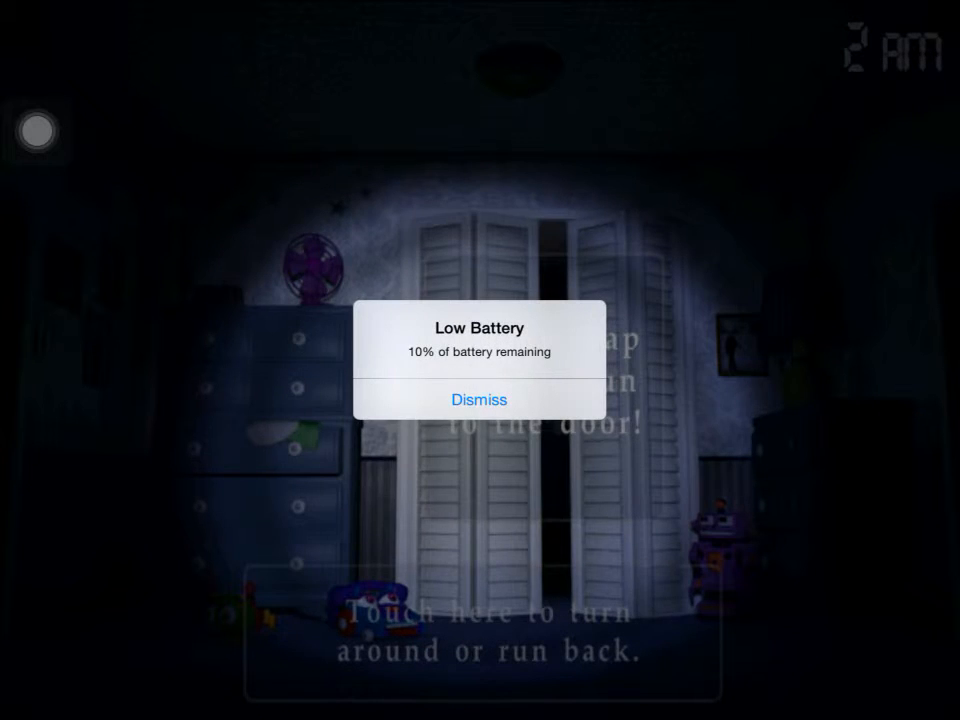
Dismiss the Low Battery alert and turn toward the right-hand bedroom door.
{"action": "left_click", "coordinate": [479, 399]}
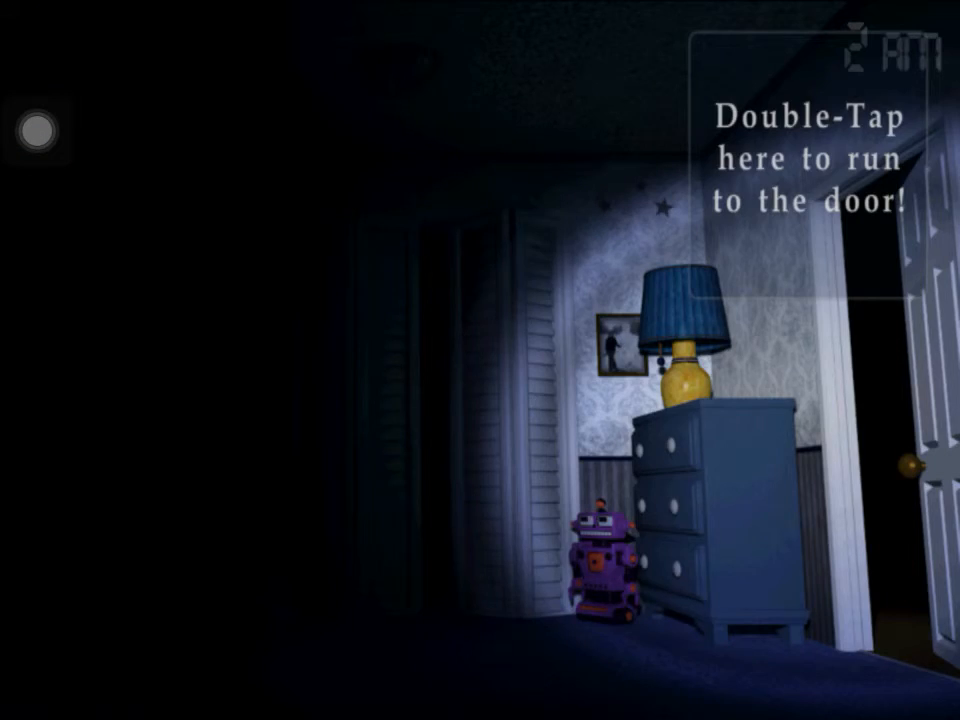
Run to the right bedroom door, then to the left door facing the dark hallway.
{"action": "double_click", "coordinate": [800, 180]}
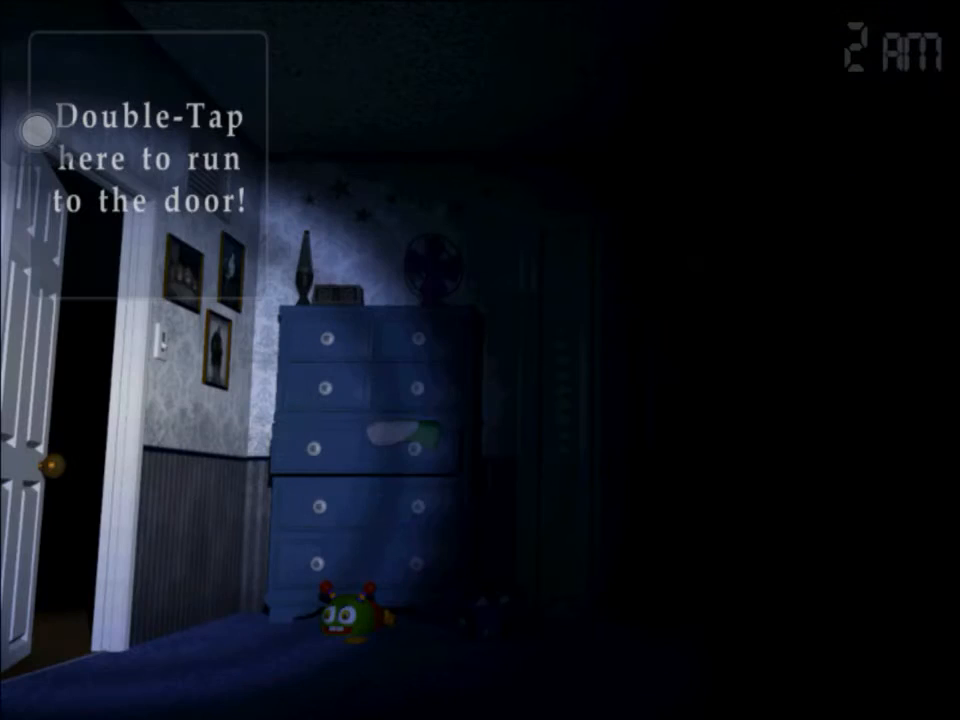
{"action": "double_click", "coordinate": [150, 150]}
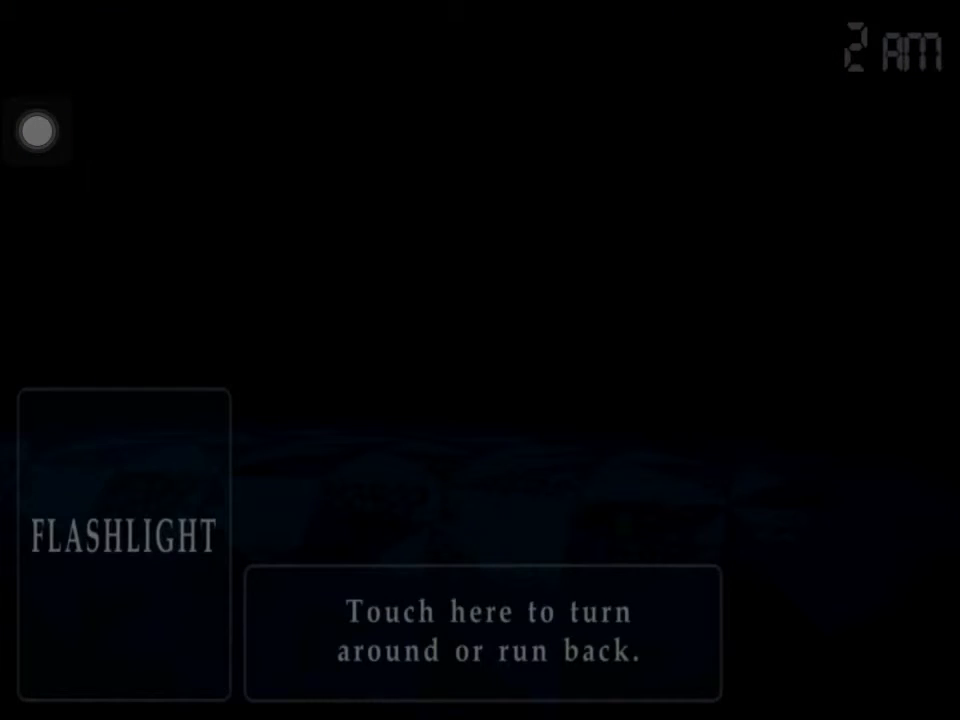
Shine the flashlight down the hallway, lose the night, and relaunch FNaF4 to its title menu.
{"action": "left_click", "coordinate": [38, 131]}
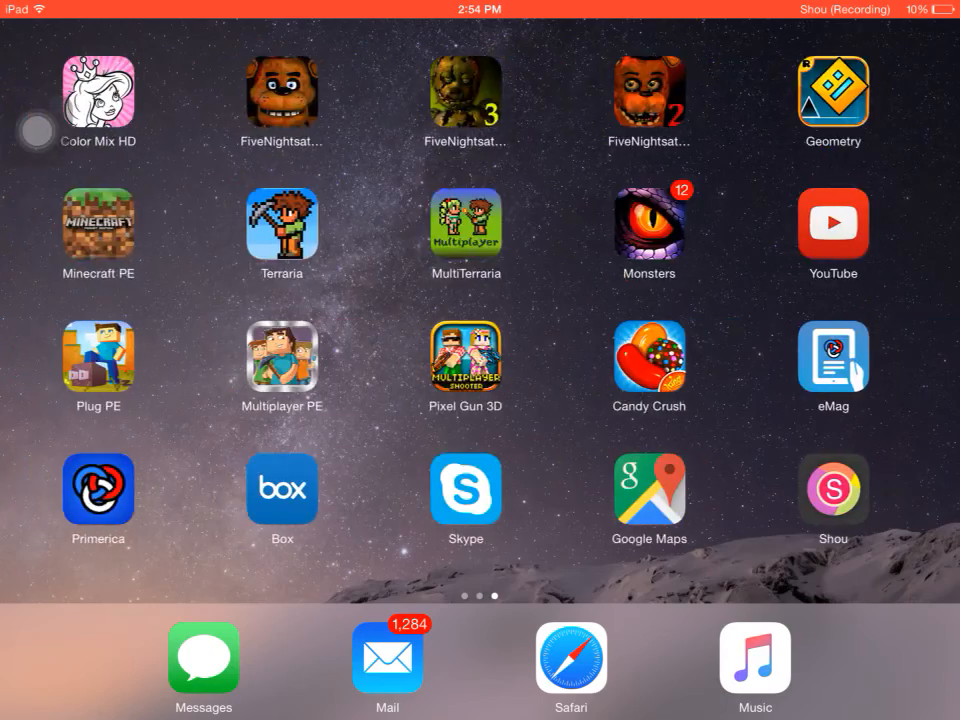
{"action": "scroll", "scroll_direction": "left", "scroll_amount": 3}
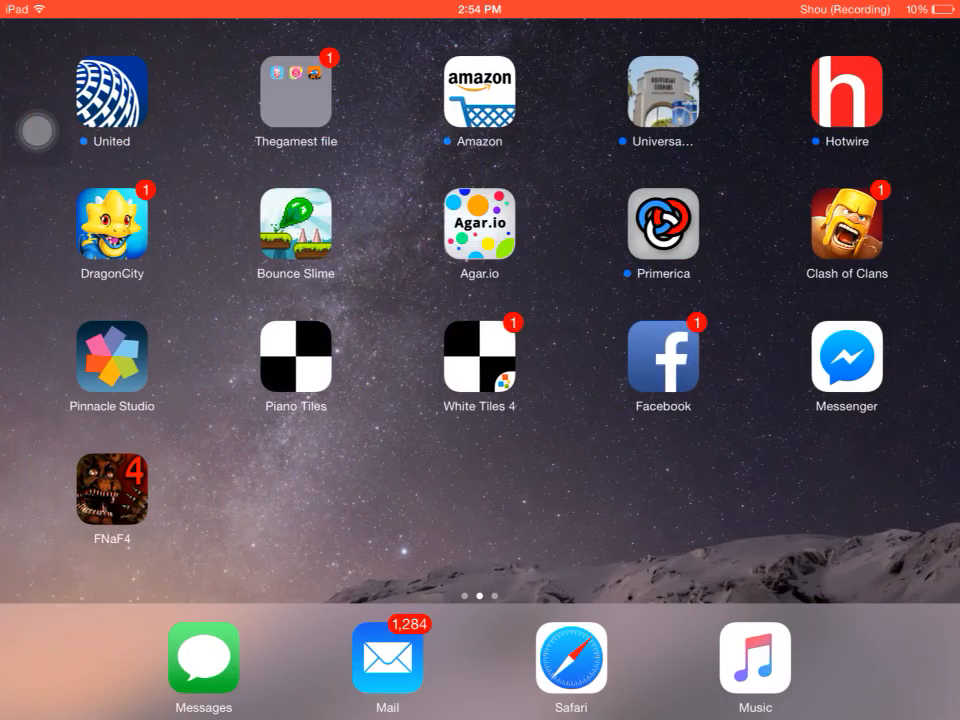
{"action": "left_click", "coordinate": [111, 490]}
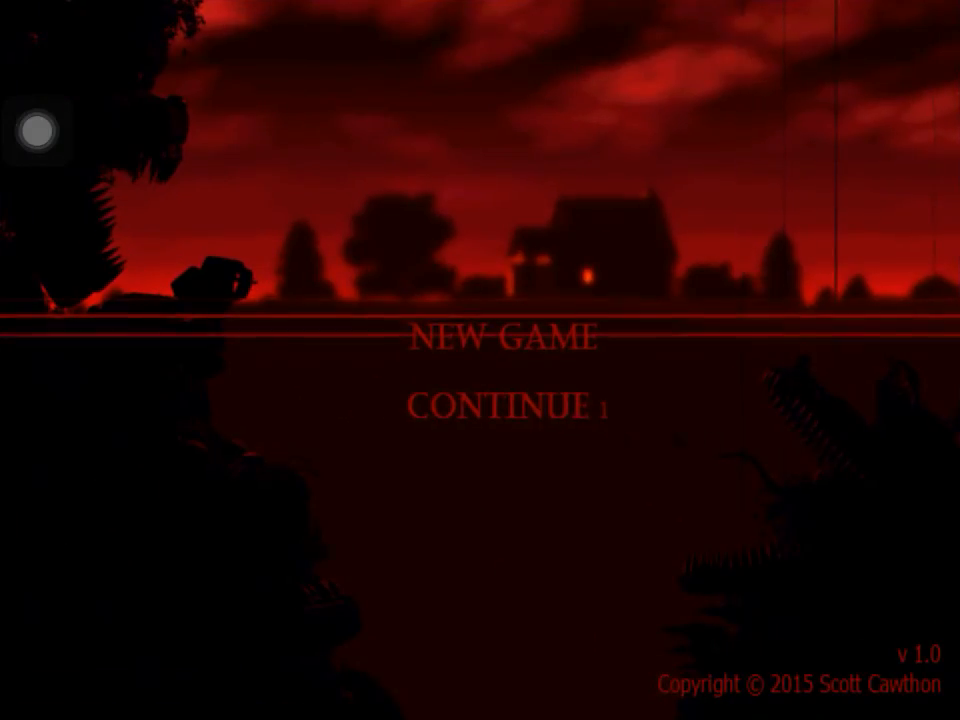